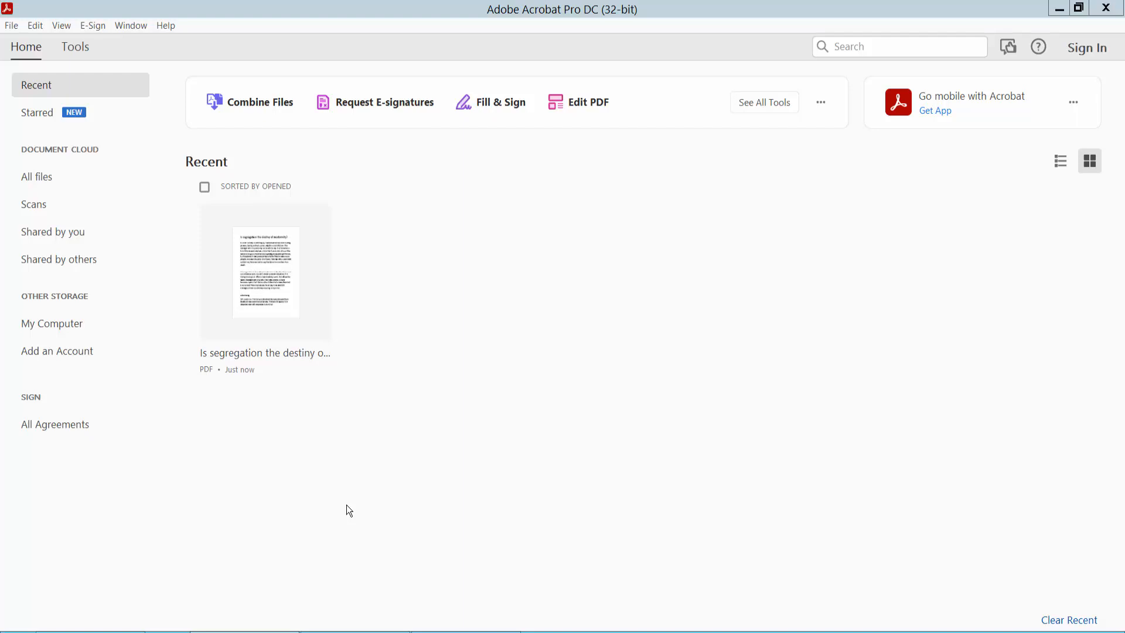
mouse_move(503, 40)
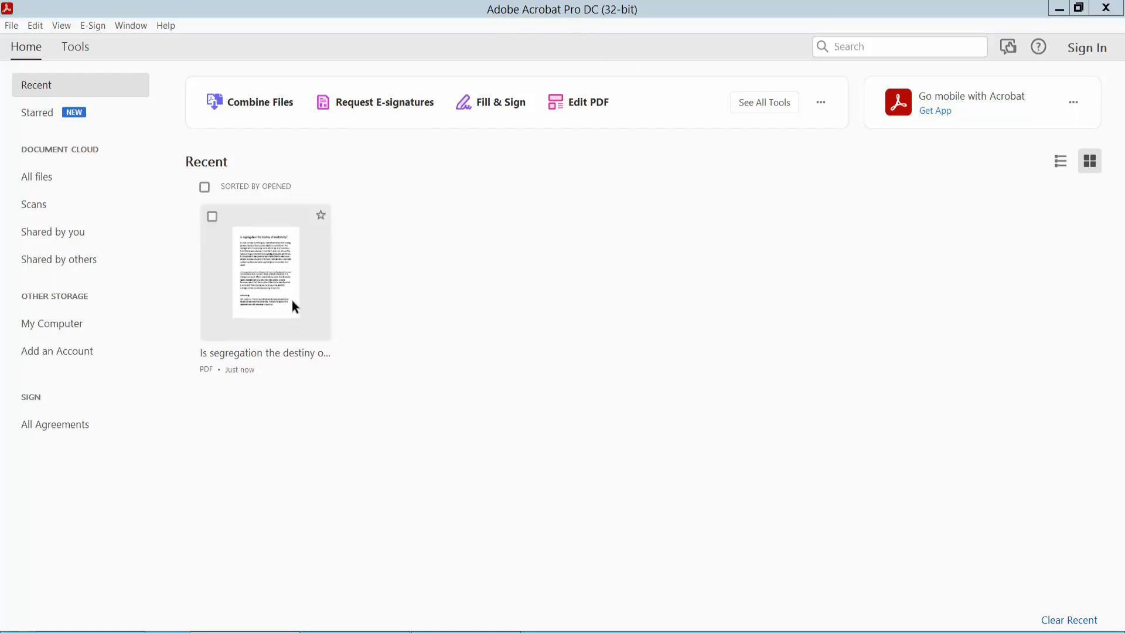
- Open the recent essay PDF 'Is segregation the destiny of modernity?' from the Home screen
double_click(265, 273)
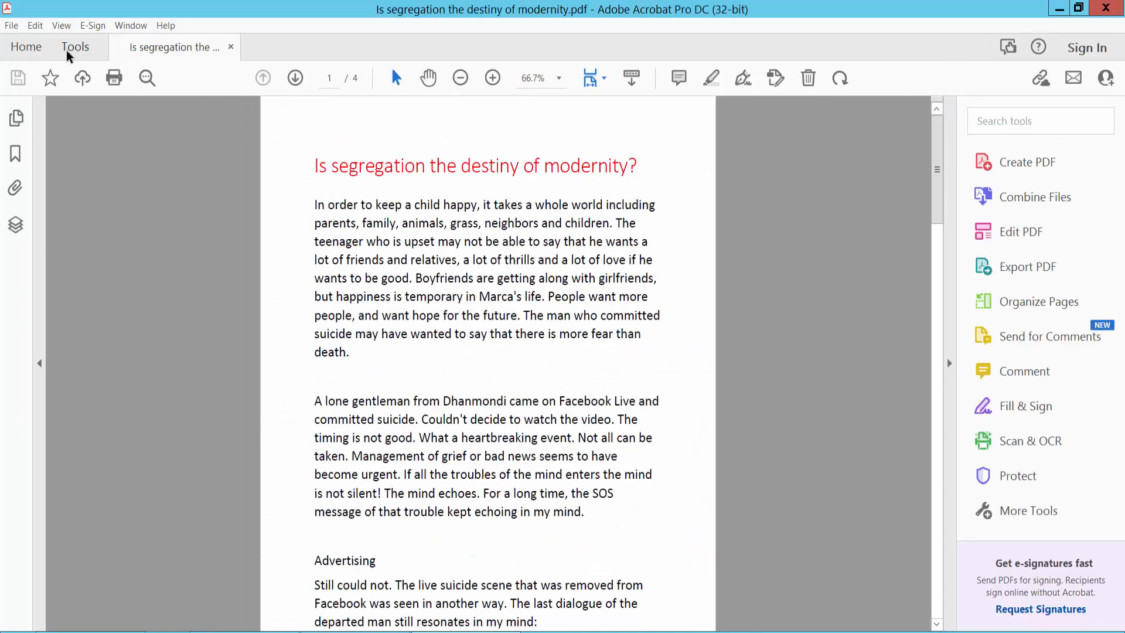
- Enter Edit PDF mode and bring up the Header & Footer options
click(75, 47)
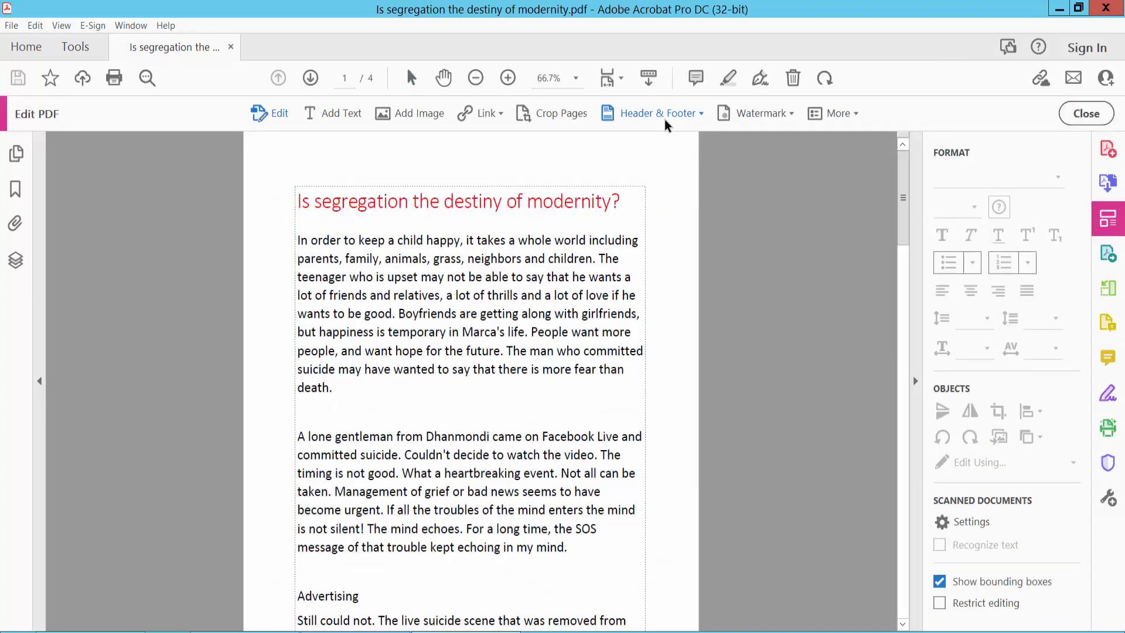
mouse_move(679, 124)
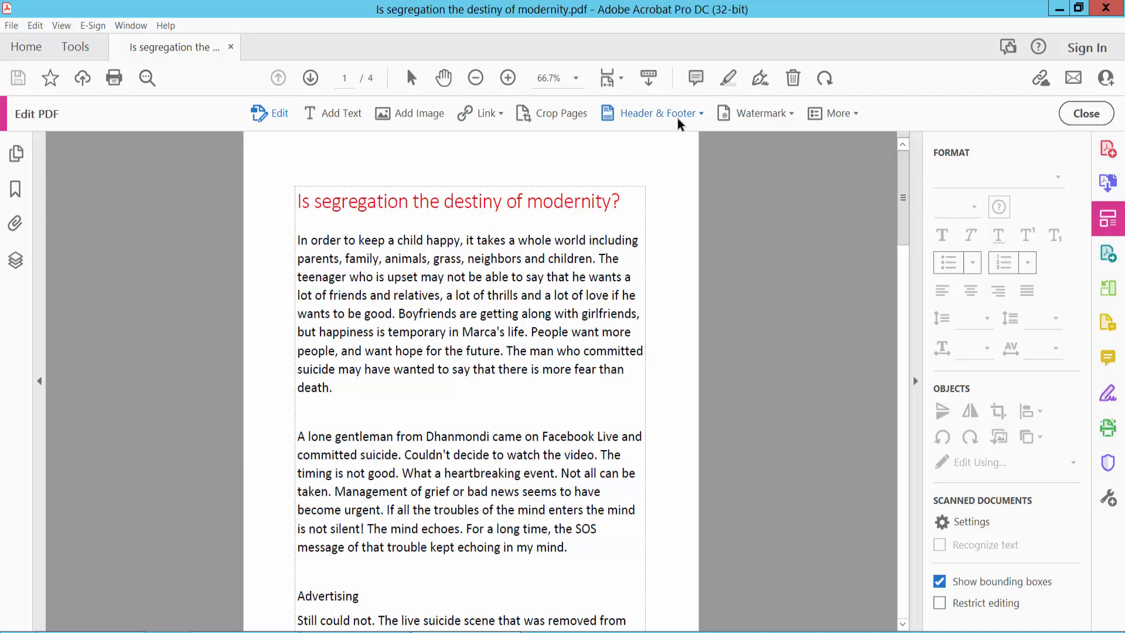
click(657, 112)
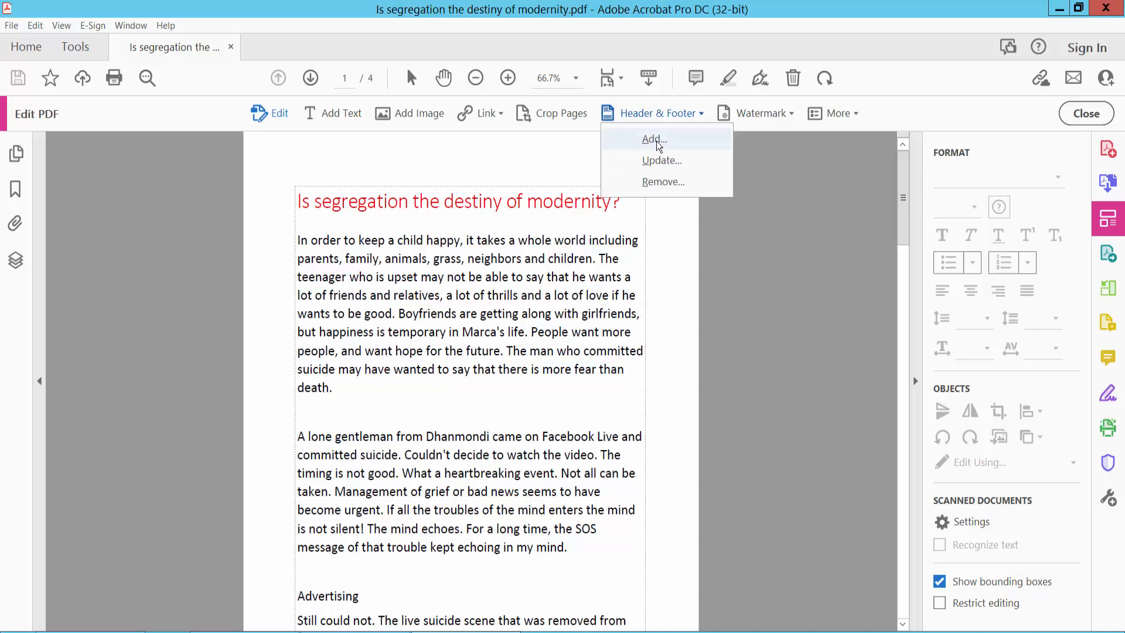
- Start adding a new header and footer, ready to enter the centred header text
click(653, 140)
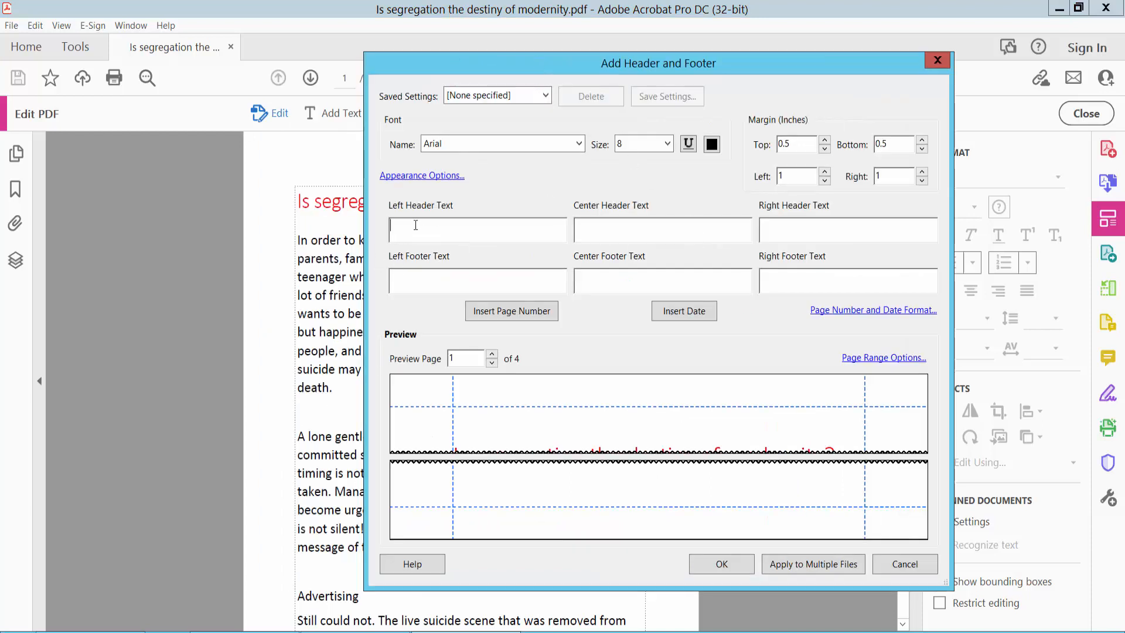
mouse_move(452, 229)
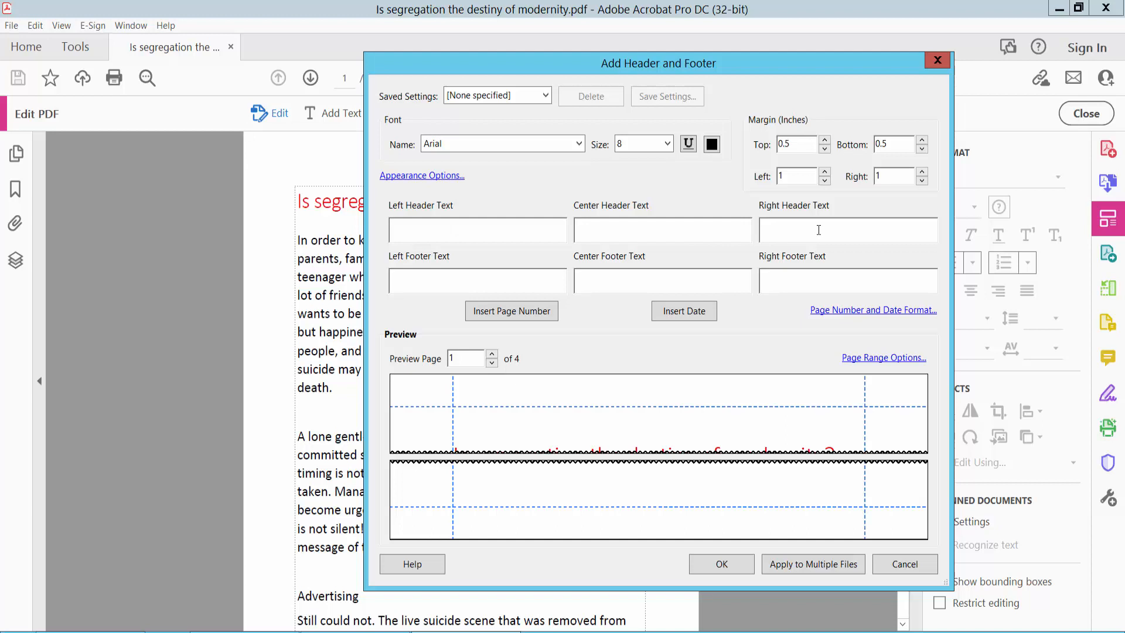
mouse_move(816, 274)
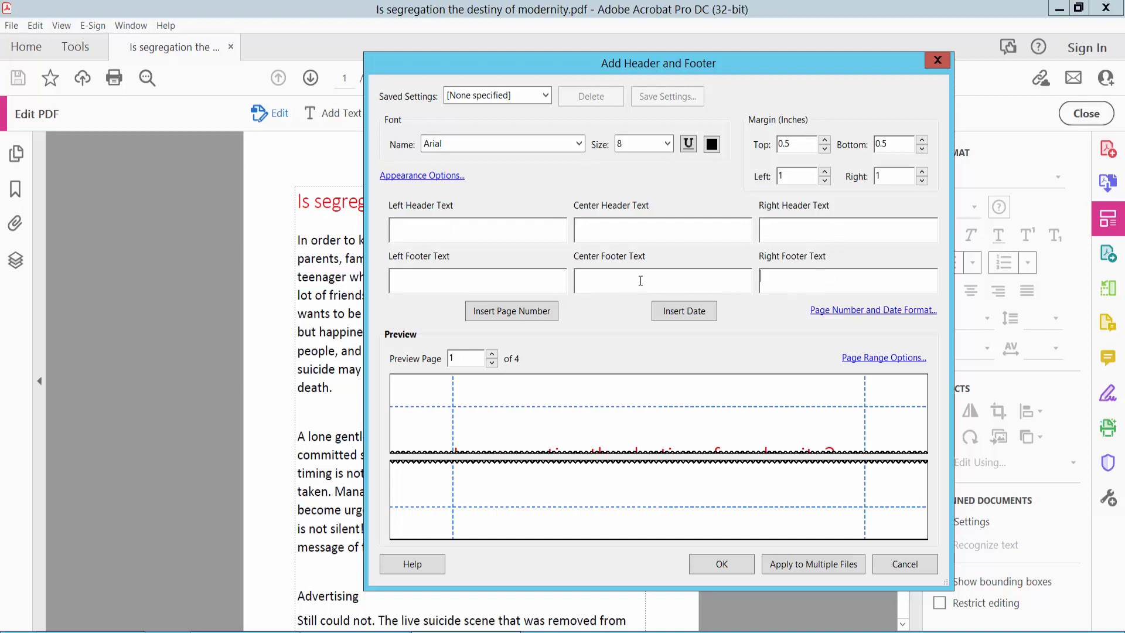
click(477, 280)
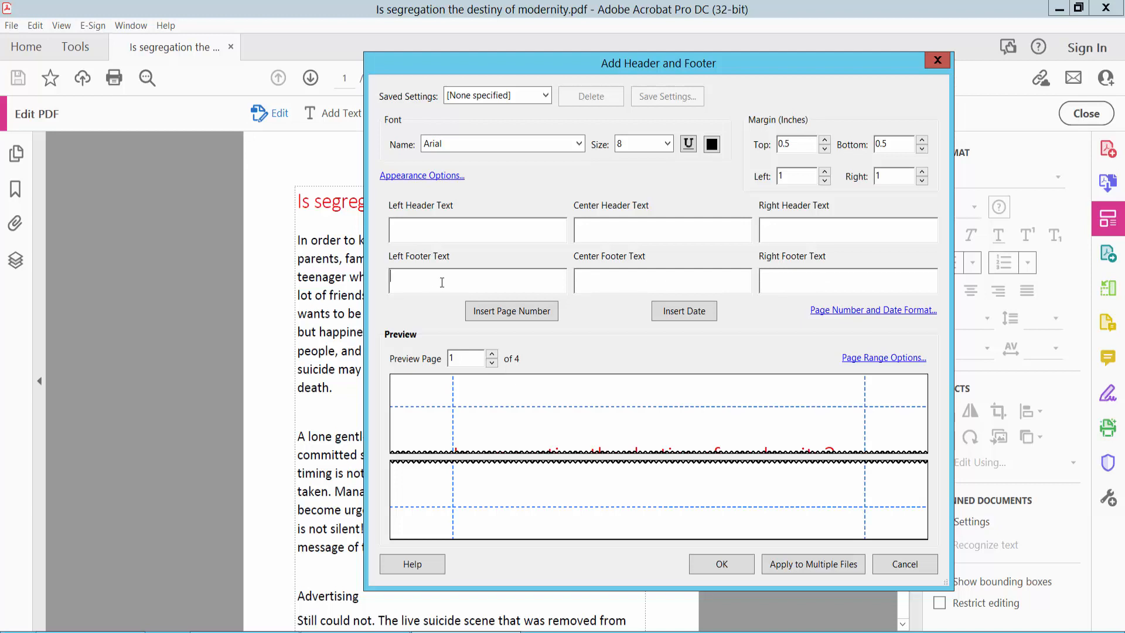
click(661, 230)
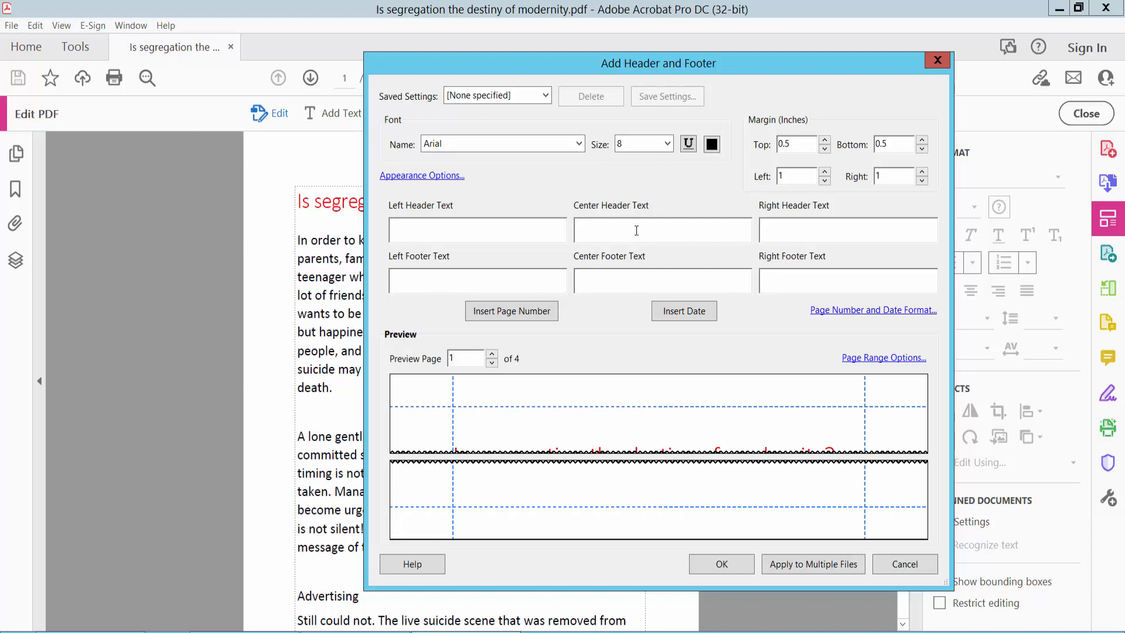
- Enter 'finix.com' as the centre header and style it red, size 20 Arial
text(1)
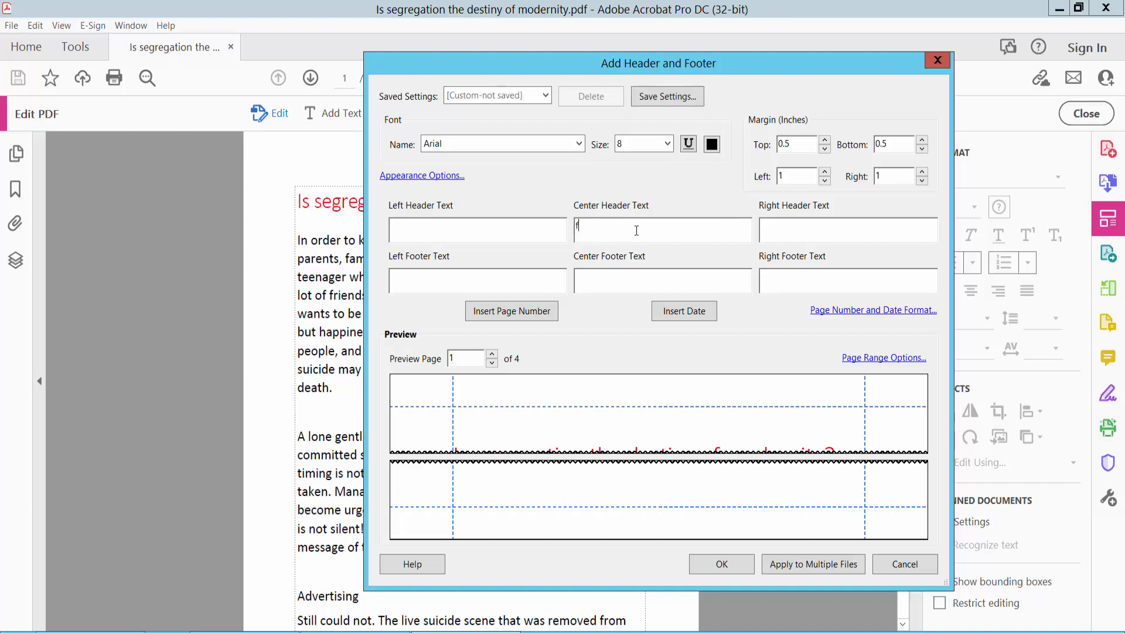
text(inix)
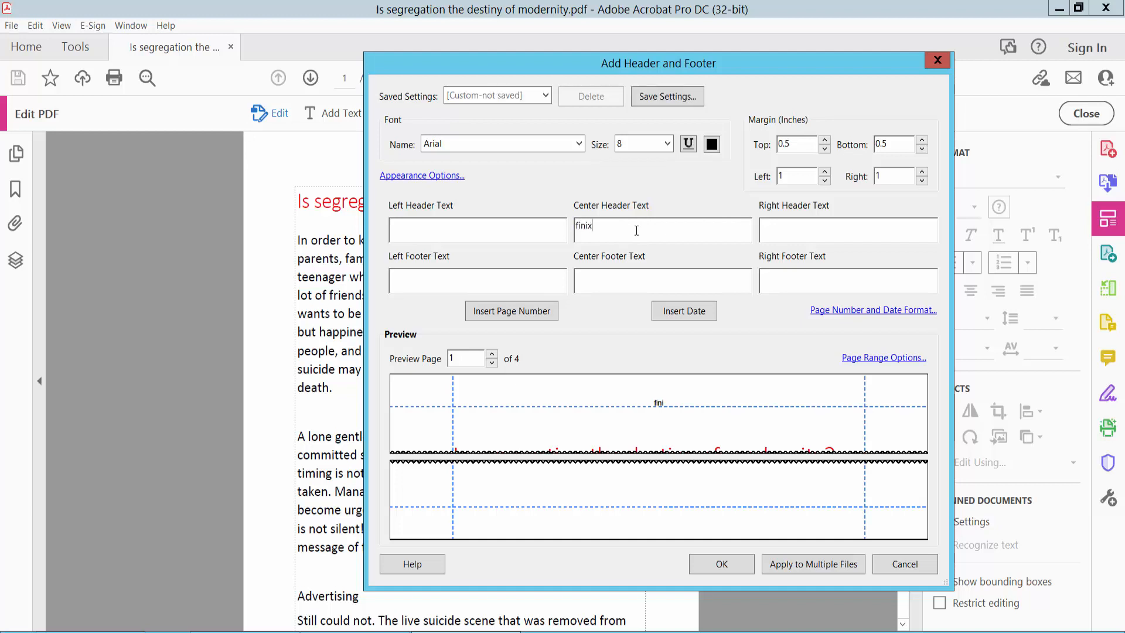
text(.com)
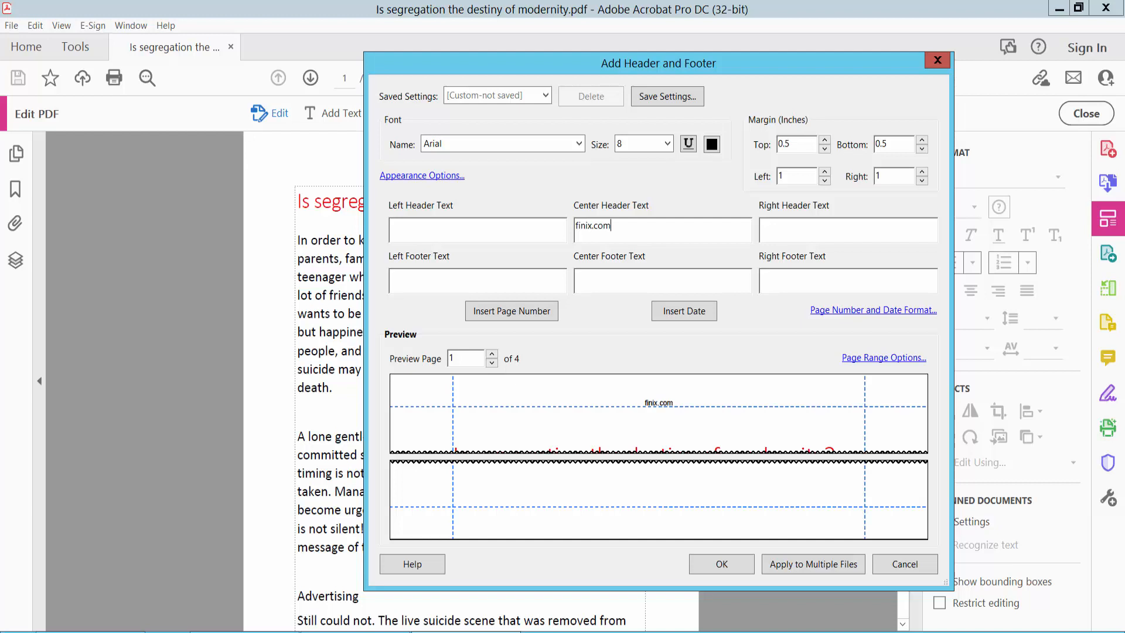
double_click(592, 225)
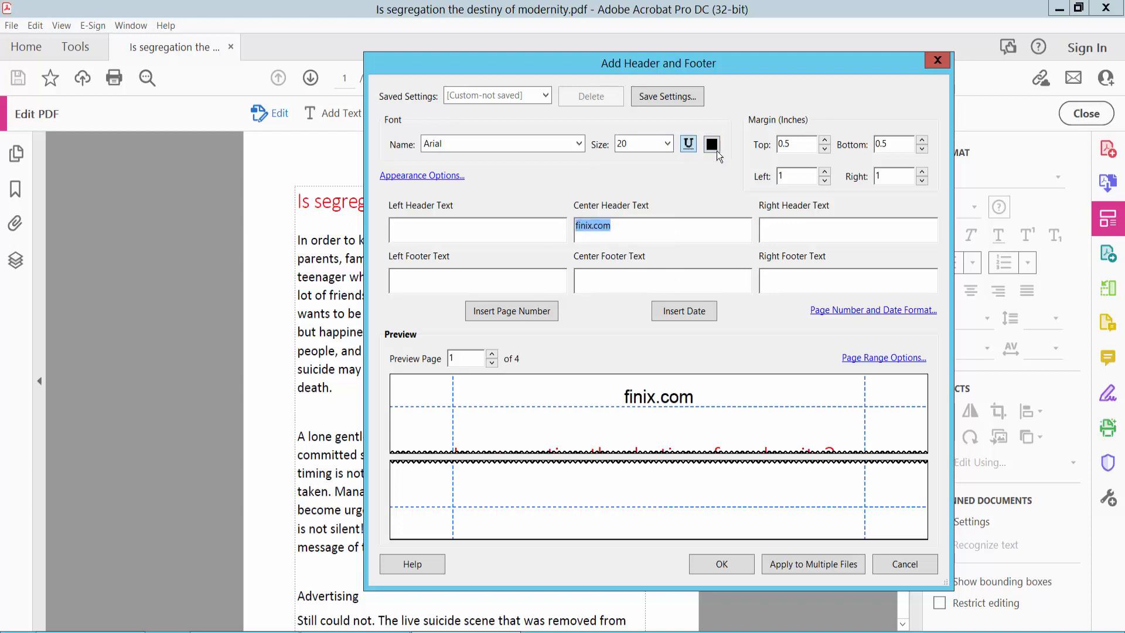
click(711, 144)
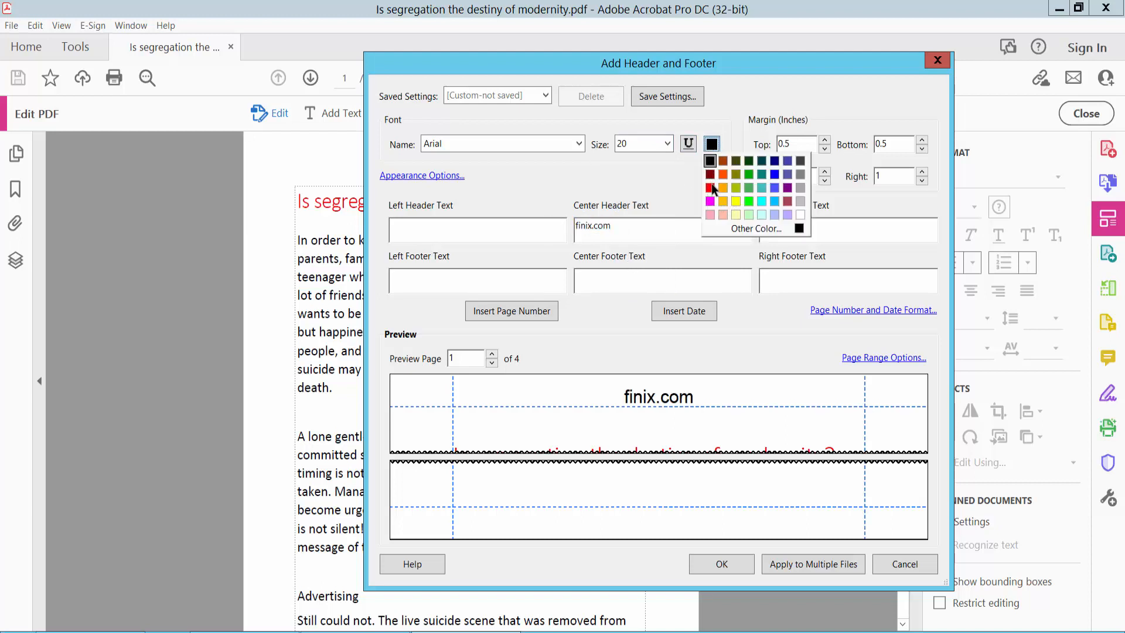
click(711, 187)
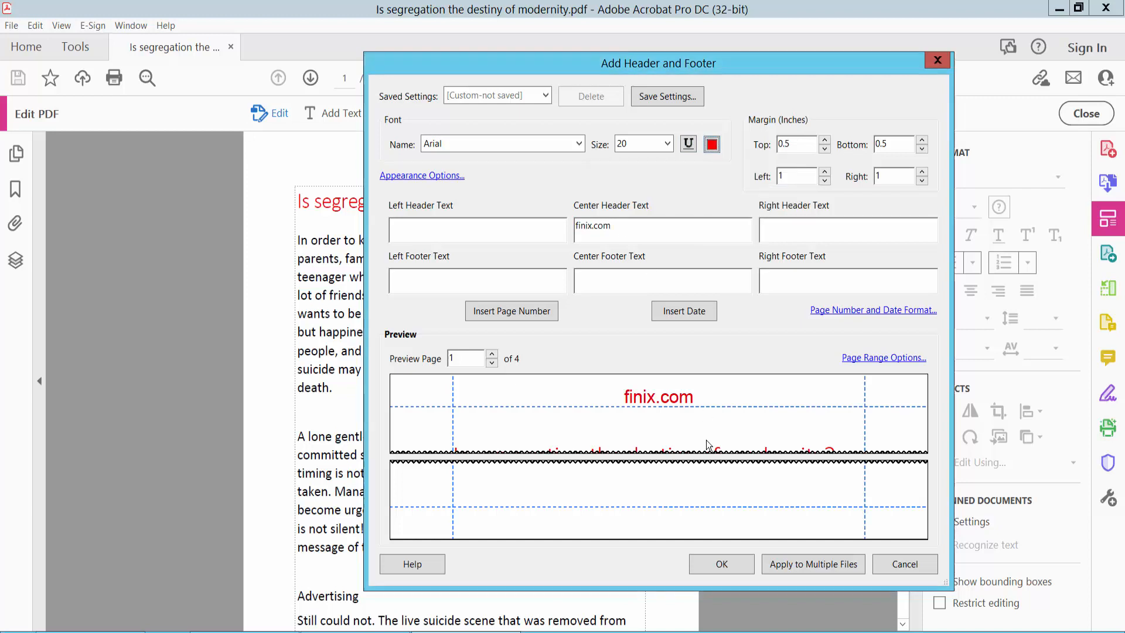
mouse_move(639, 411)
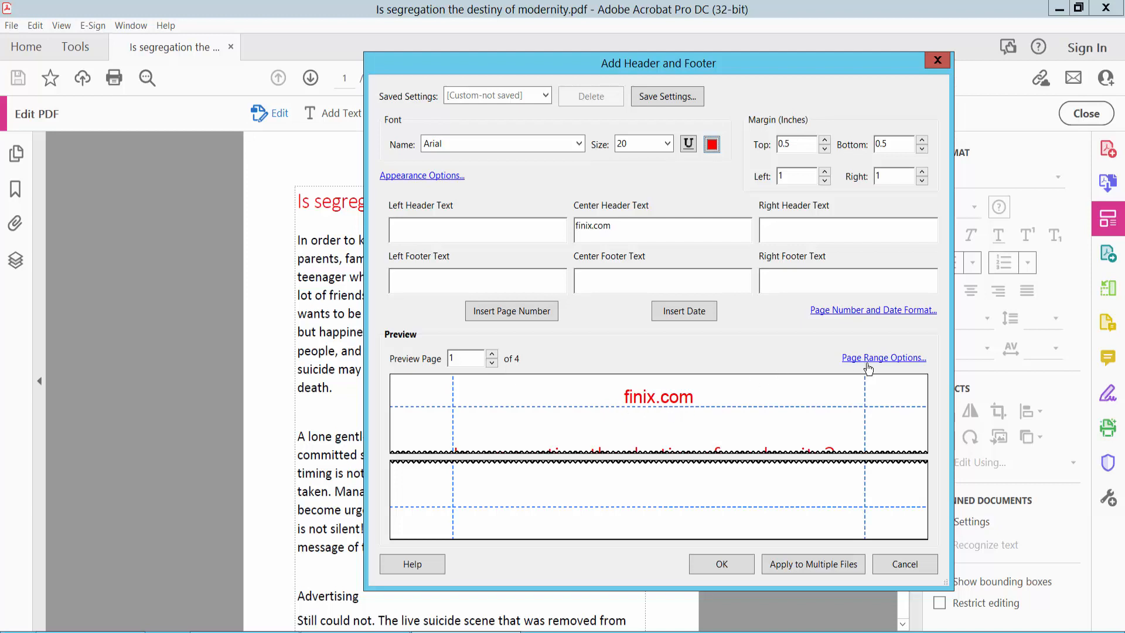
- Set the page range to All Pages and add the red finix.com header to the document
click(884, 357)
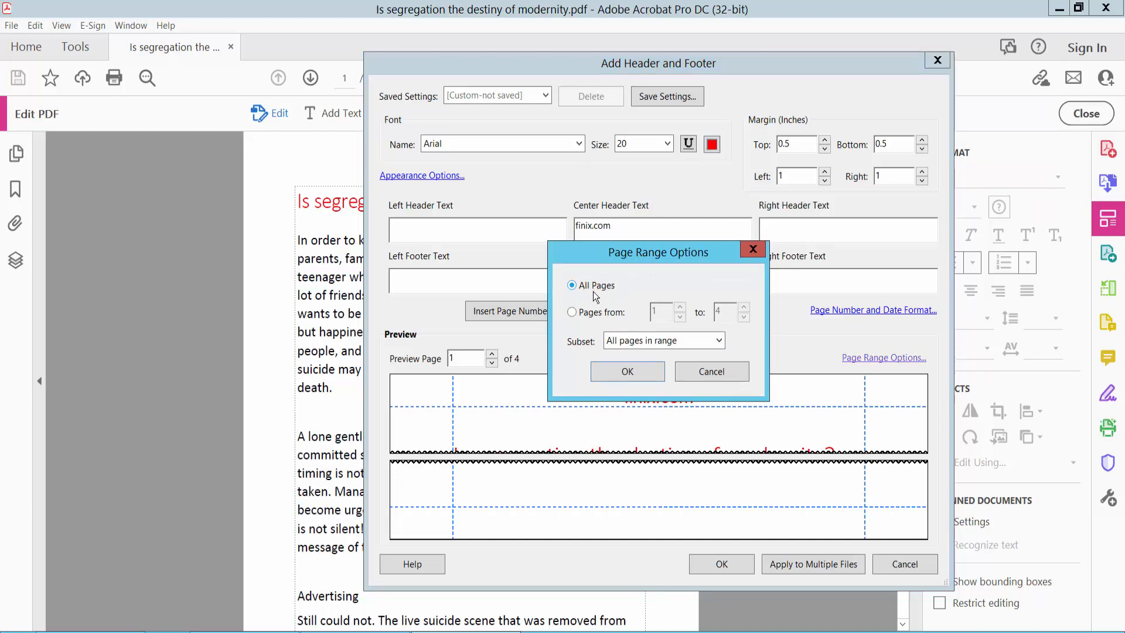
click(572, 312)
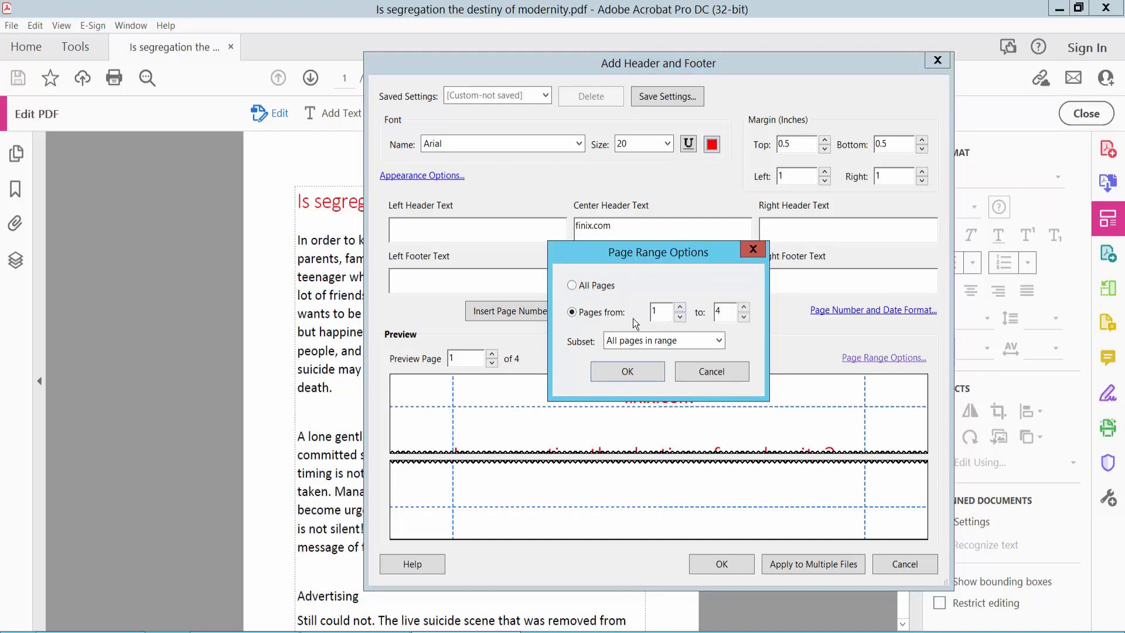
click(572, 286)
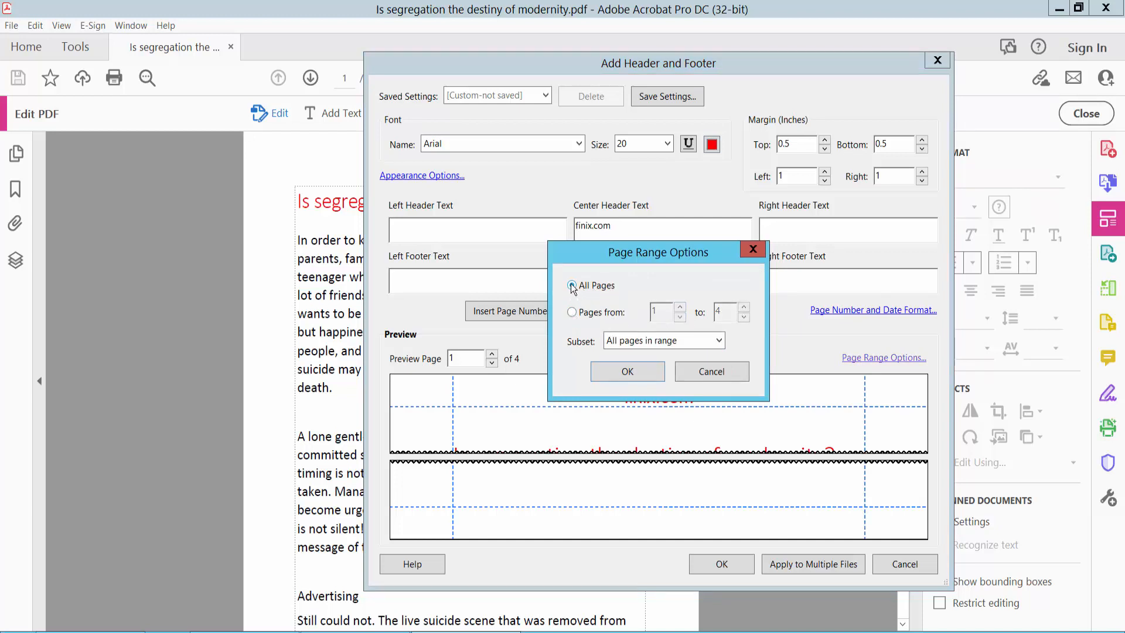
click(626, 372)
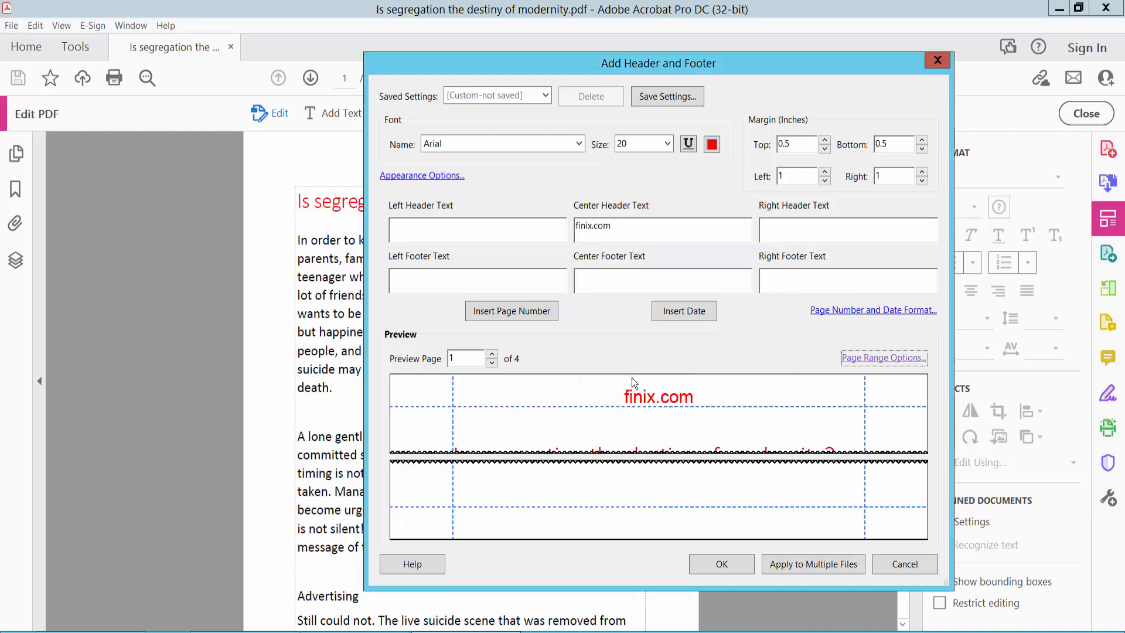
click(720, 564)
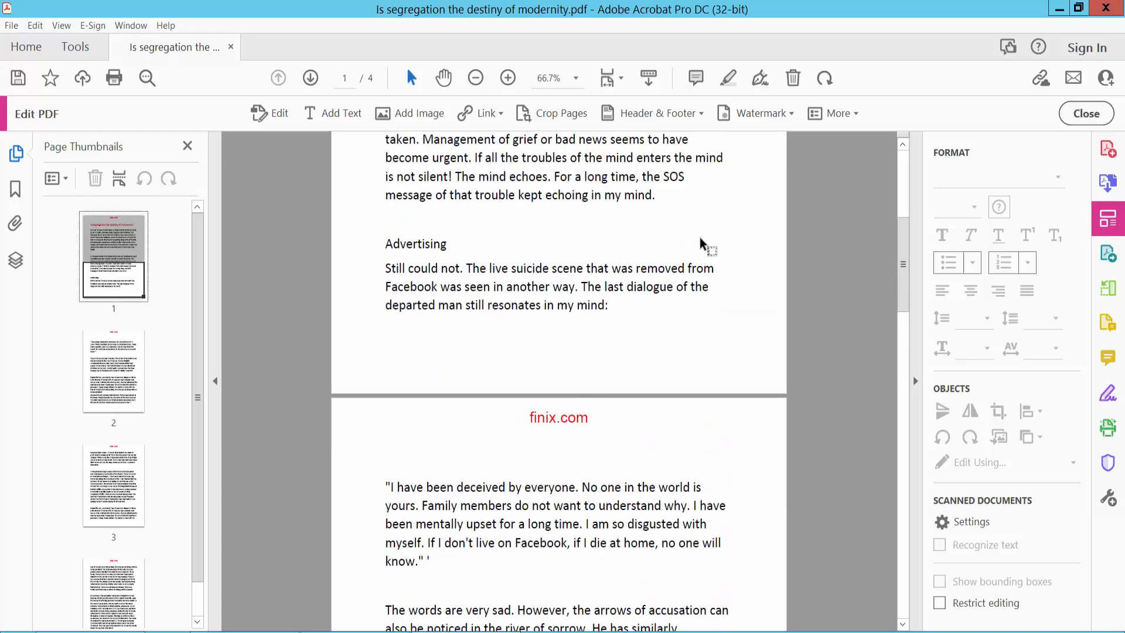
- Reopen the existing header and footer settings through Update
click(659, 112)
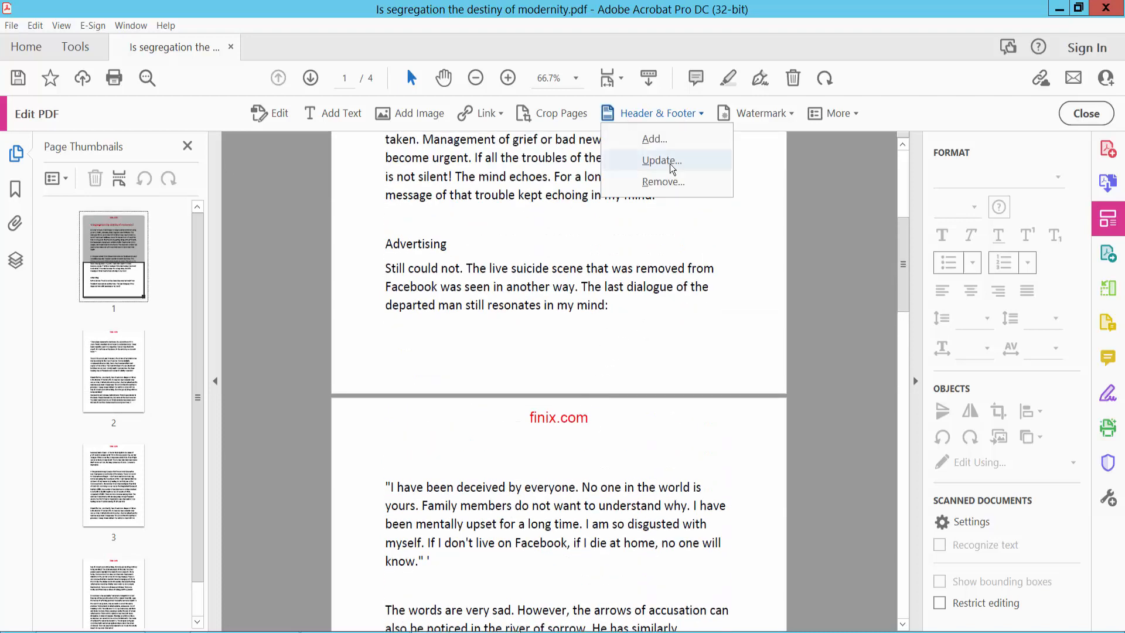
click(660, 161)
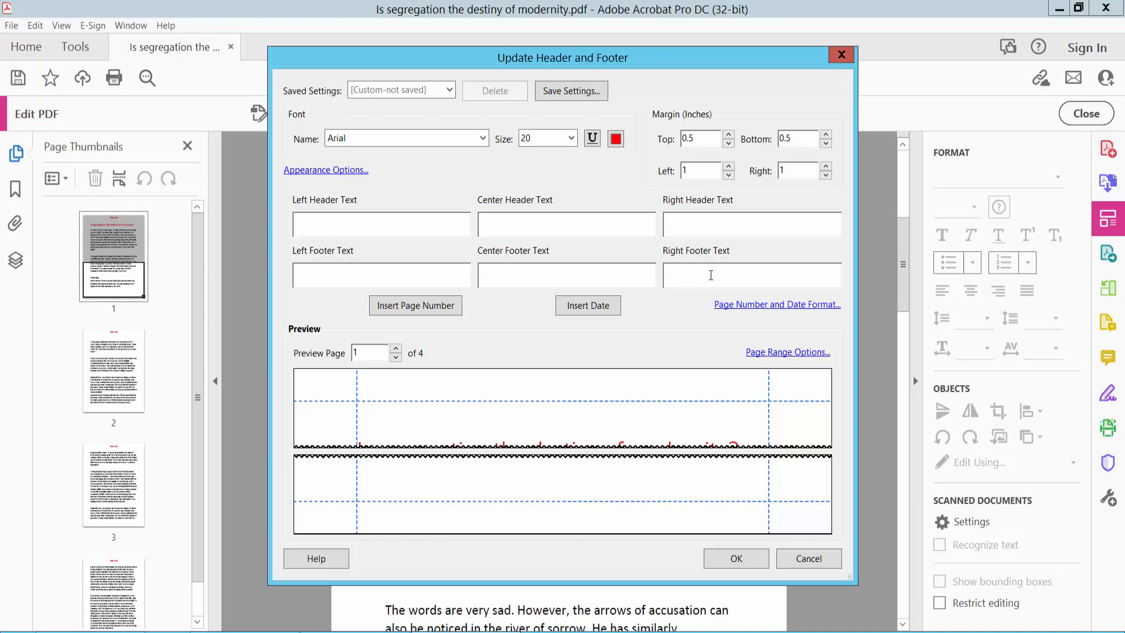
- Enter 'finix.com' as the right footer in dark red size 36, keeping top margin 0.5 and right margin 1
text(finix.com)
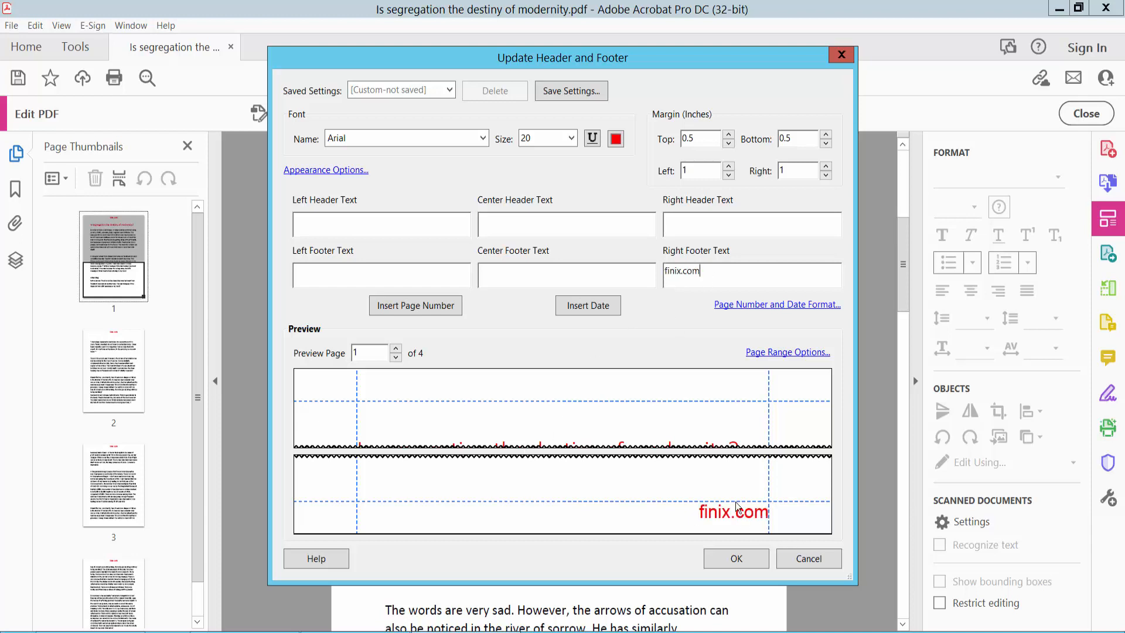
triple_click(680, 270)
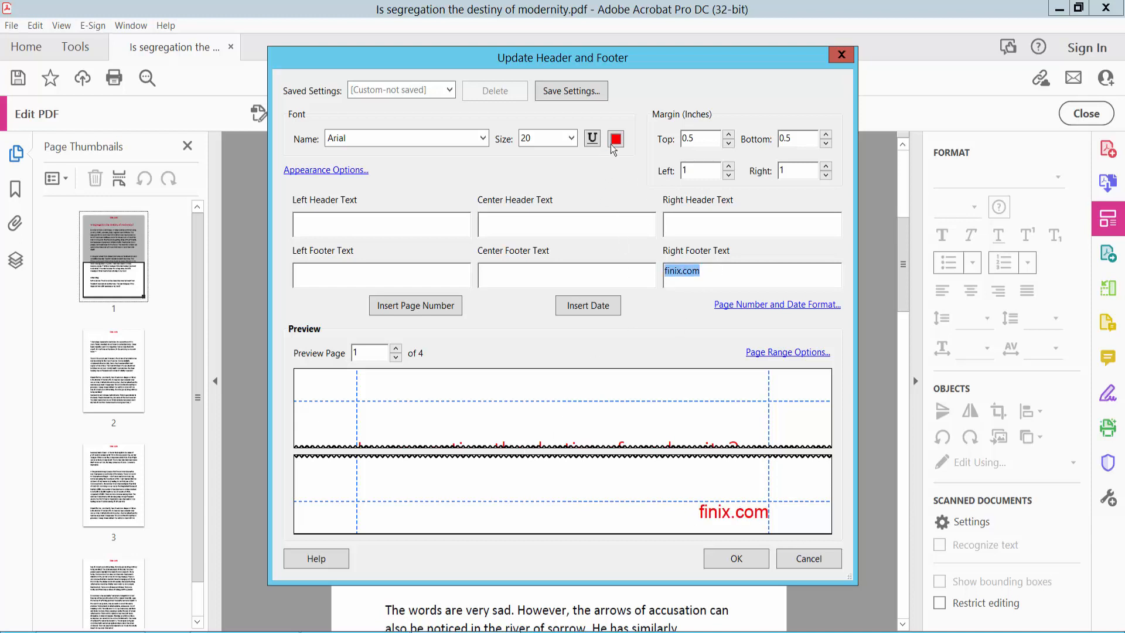
click(615, 138)
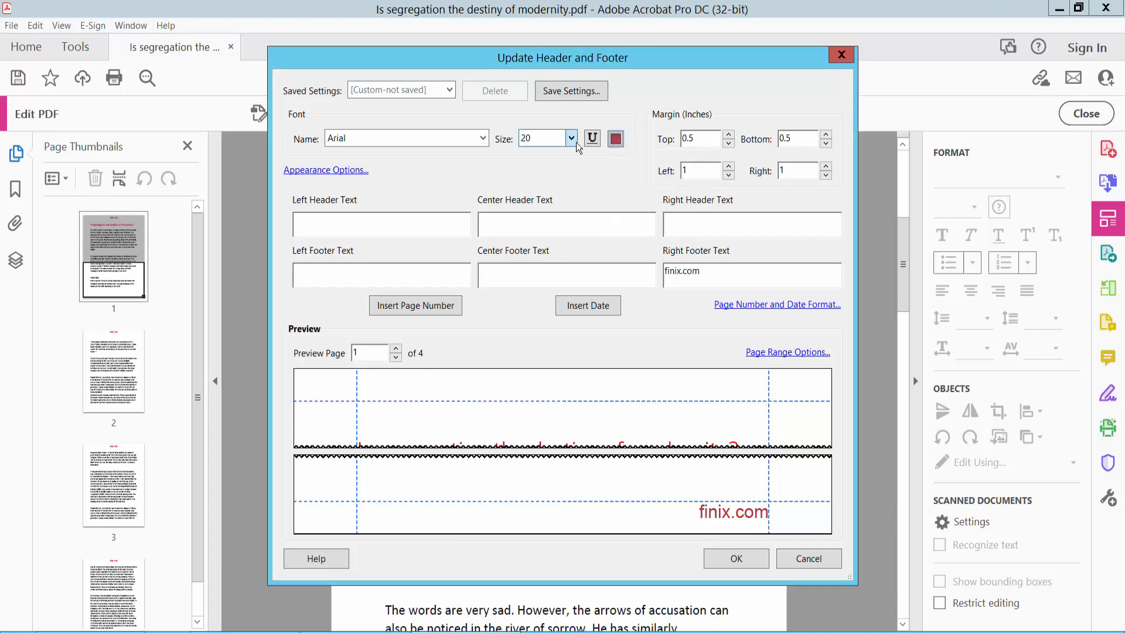
click(541, 138)
text(36)
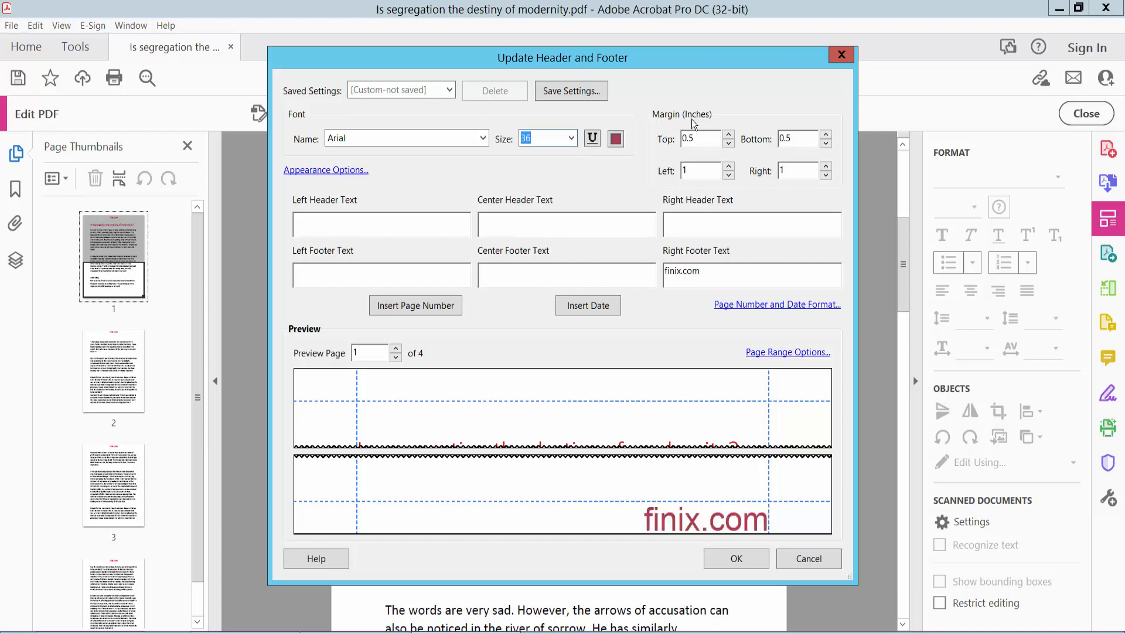
click(727, 135)
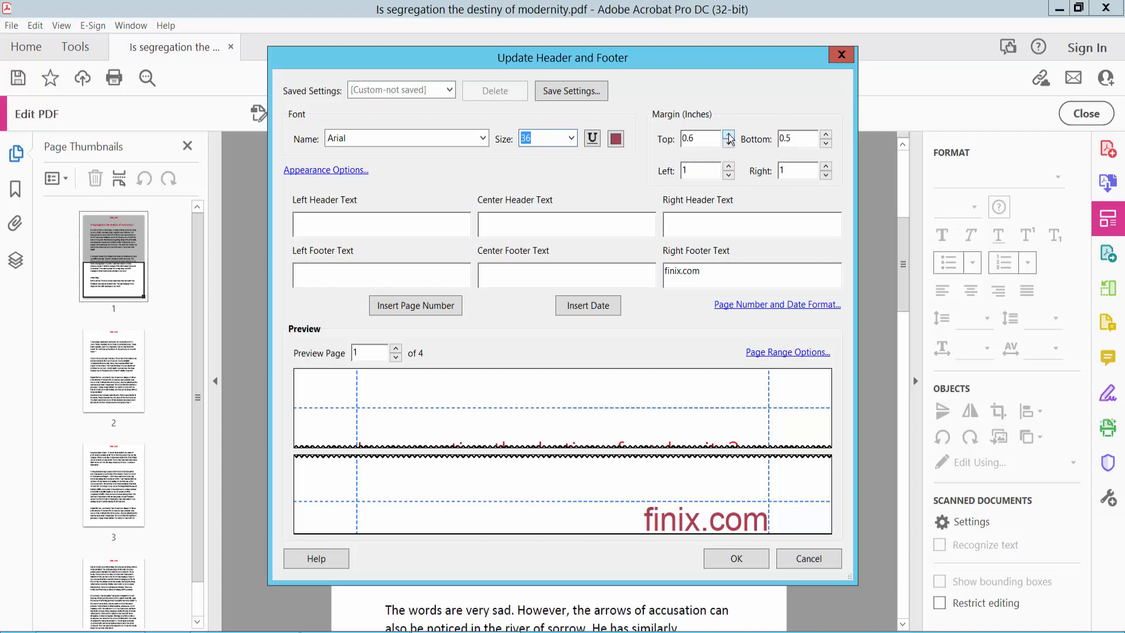
click(728, 141)
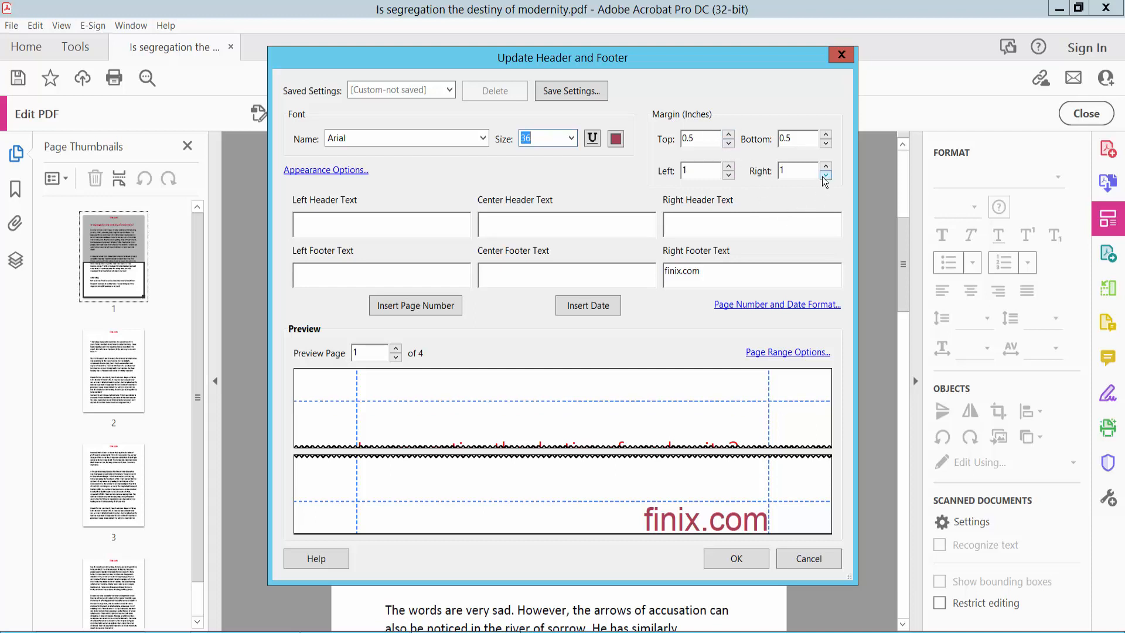
click(825, 167)
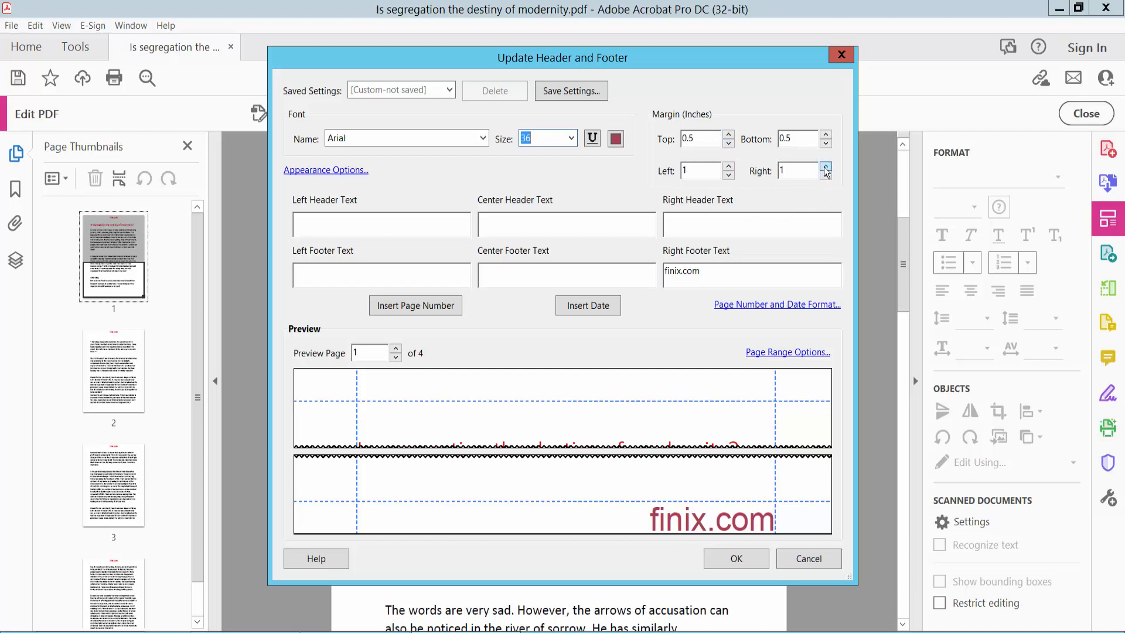
click(825, 168)
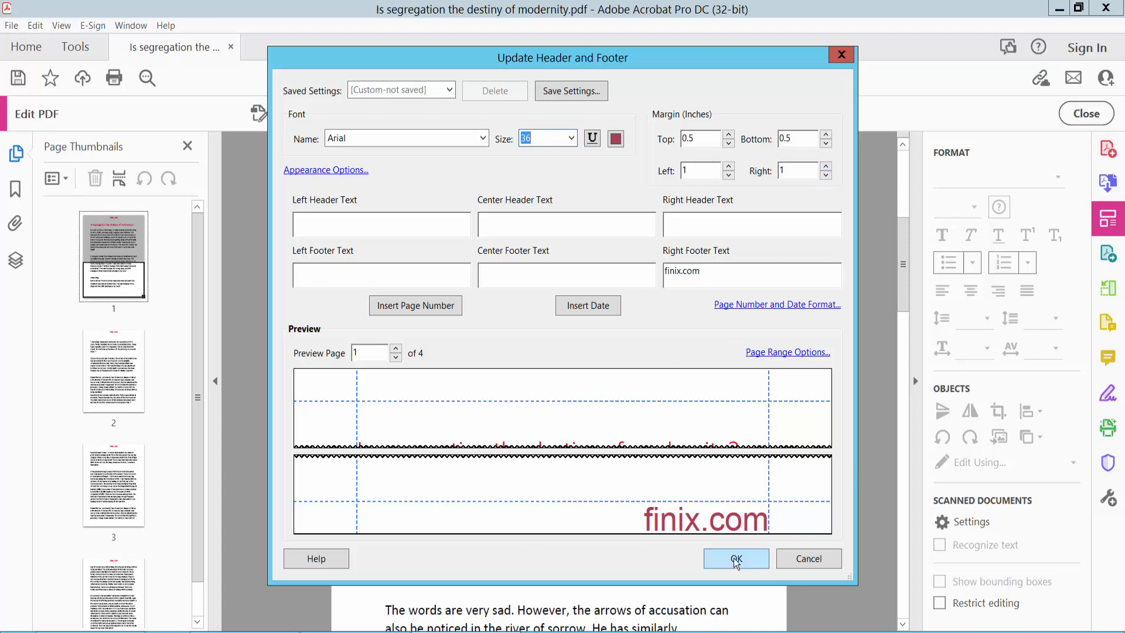
- Apply the updated footer and scroll through the pages to check it at each bottom right
click(735, 558)
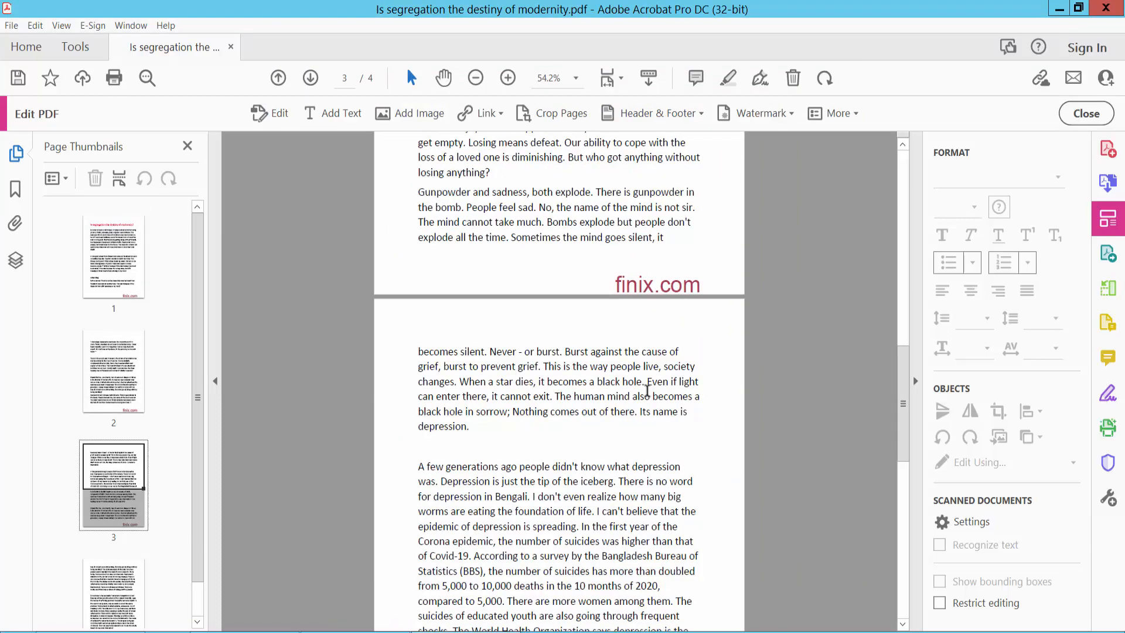
scroll(down, 3)
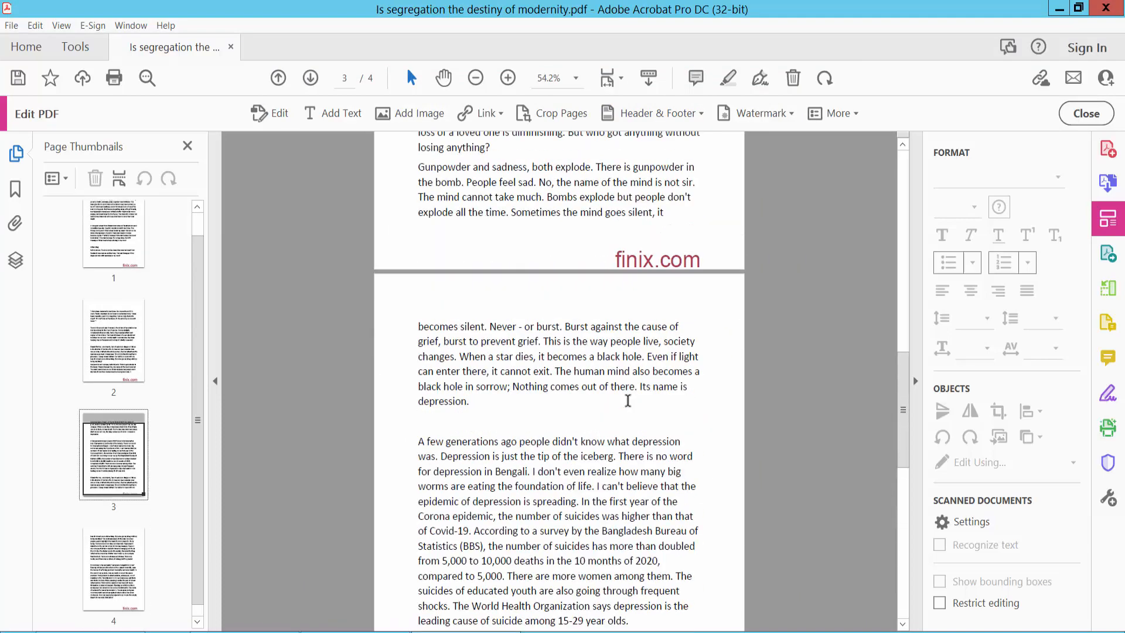
click(10, 25)
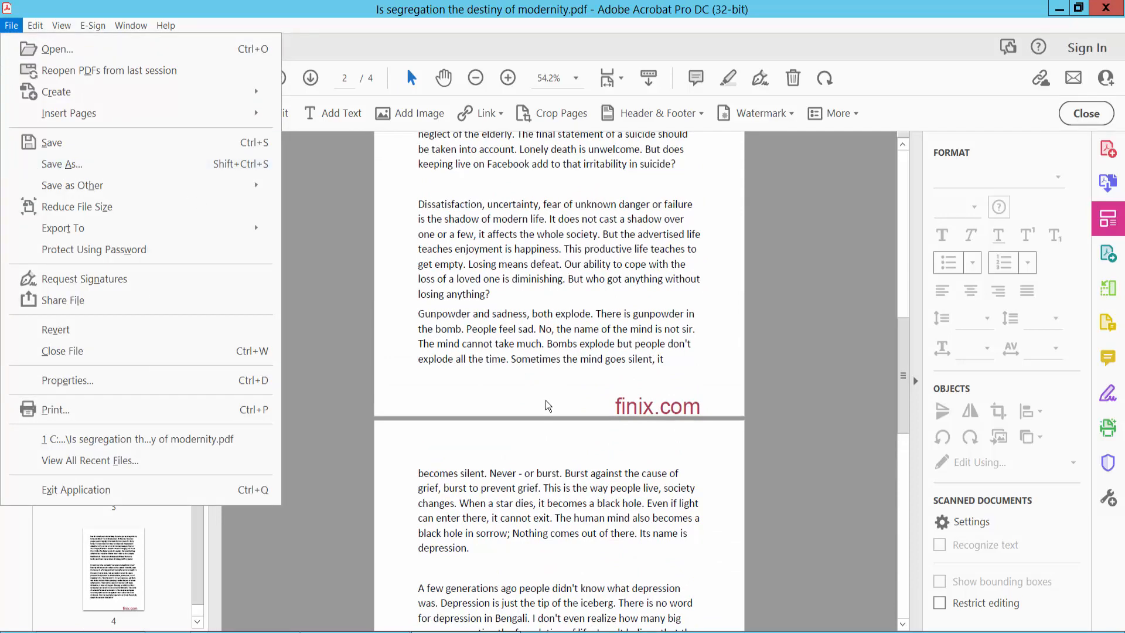
click(11, 25)
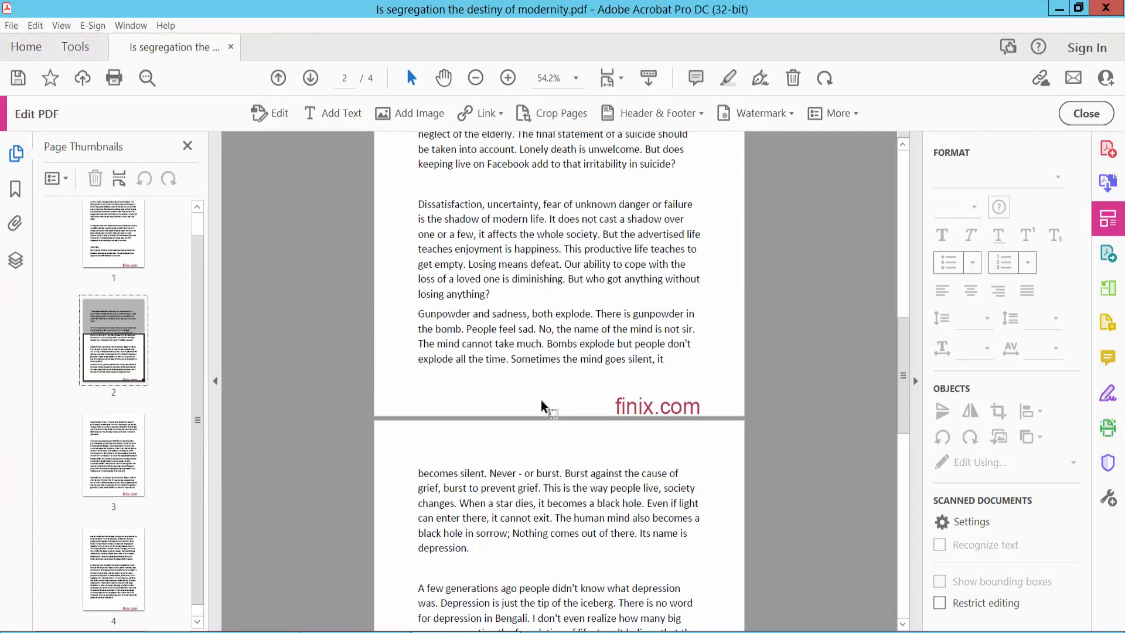